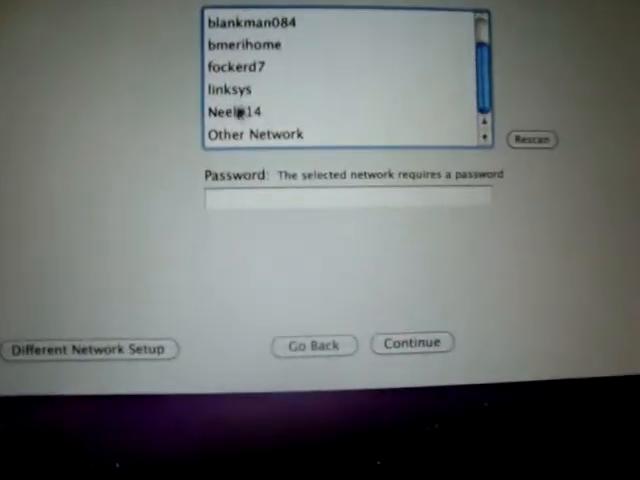
Select the home wireless network from the available networks list
click(240, 112)
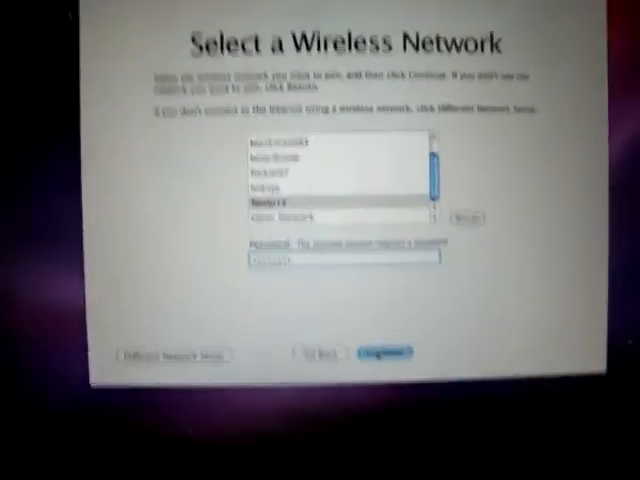
Enter the home network's Wi-Fi password and continue so the Mac starts joining it
click(394, 364)
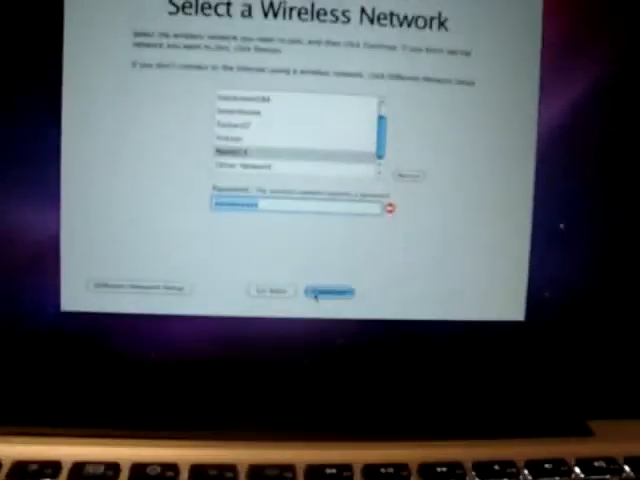
click(336, 292)
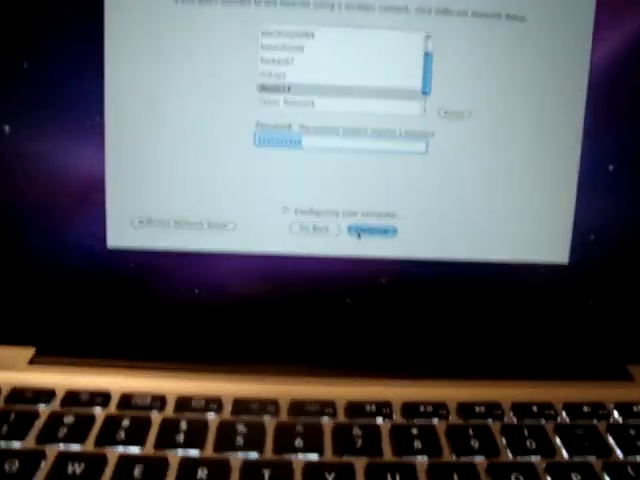